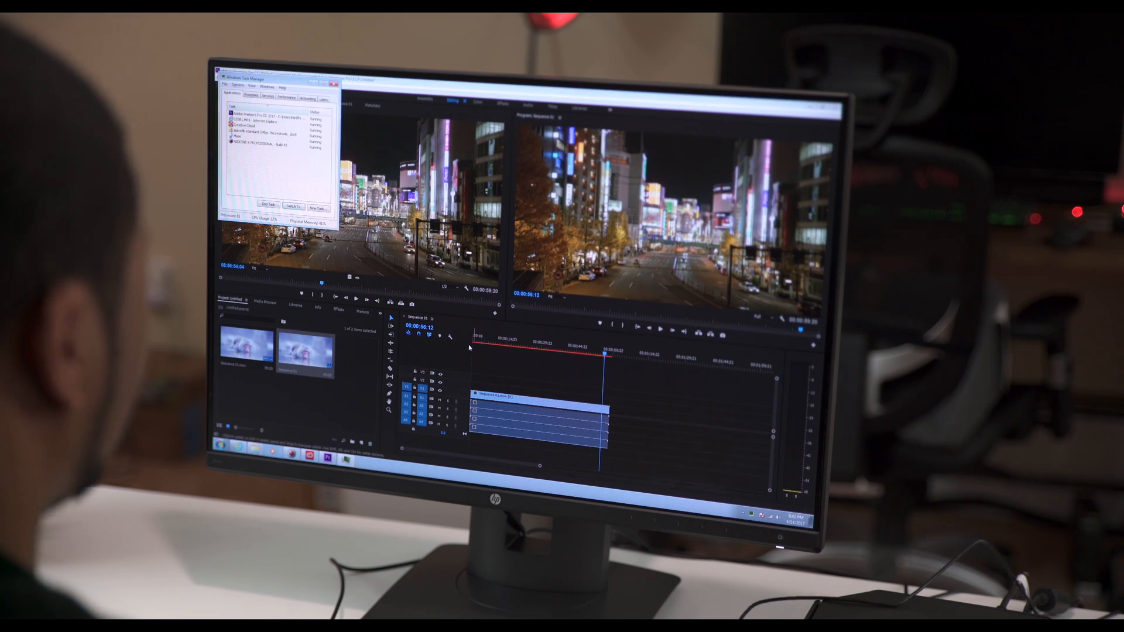
Step: Switch Task Manager to the Performance view showing live CPU and memory graphs
{"action": "left_click", "coordinate": [285, 99]}
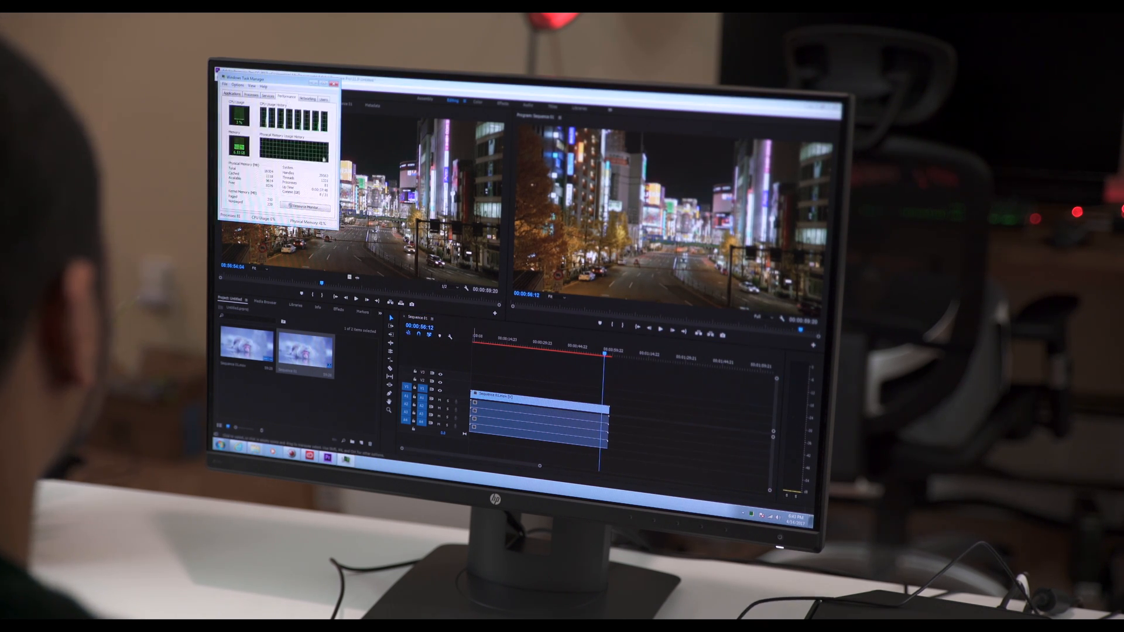